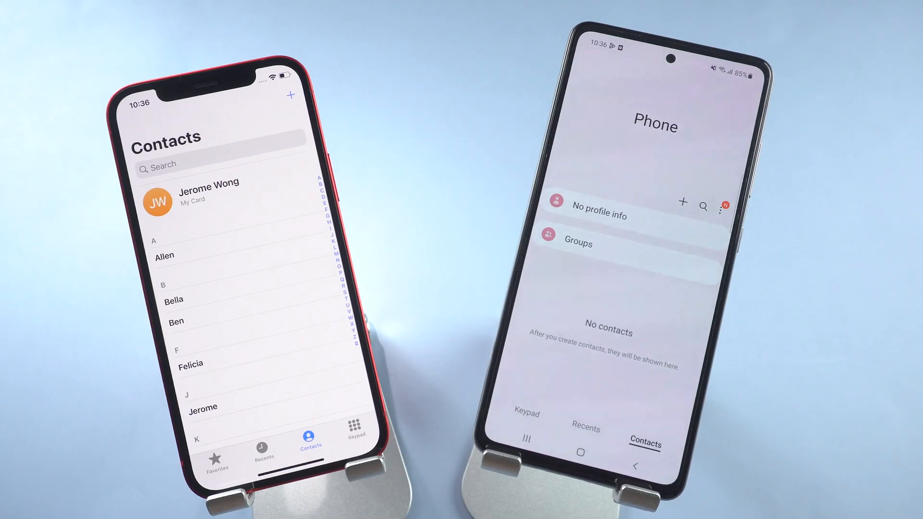
mouse_move(776, 383)
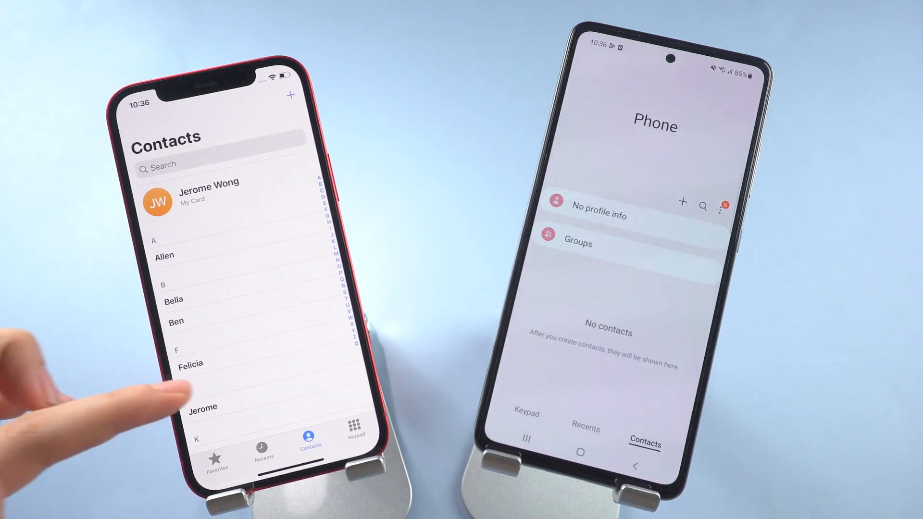
Open one contact's details card to show its mobile number next to the Samsung contact list
scroll("down", 3)
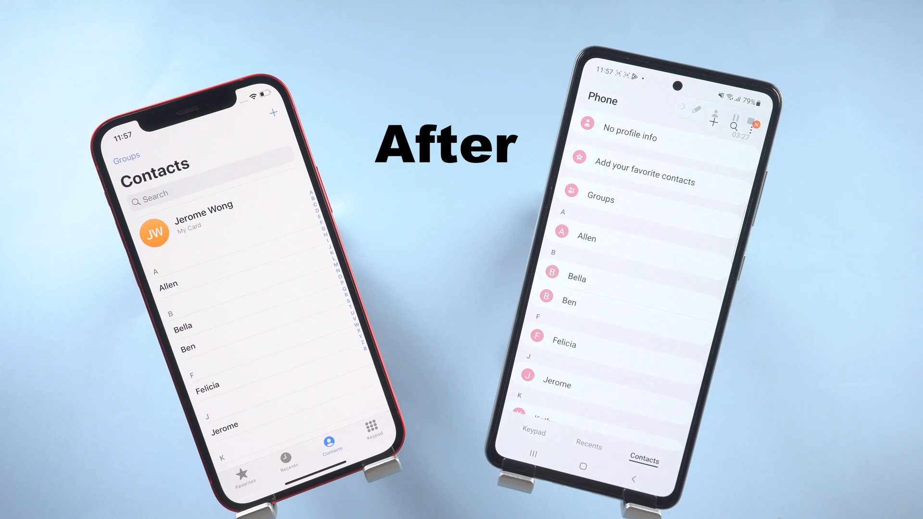
left_click(183, 326)
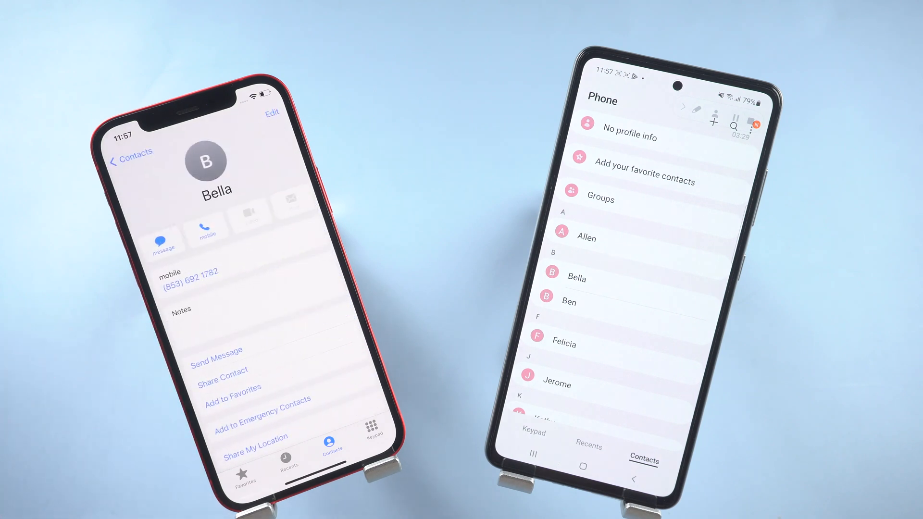
left_click(578, 278)
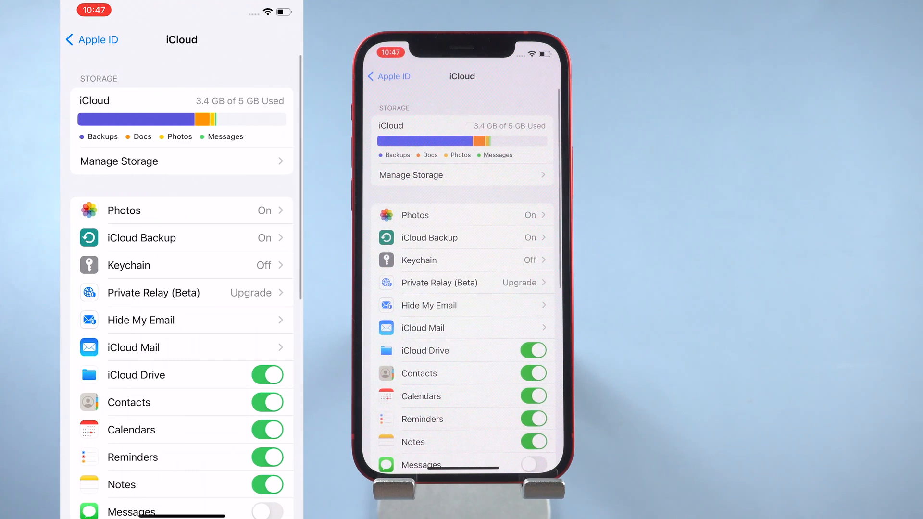
Check Contacts syncs to iCloud, then start a fresh iCloud backup with Back Up Now
scroll("down", 3)
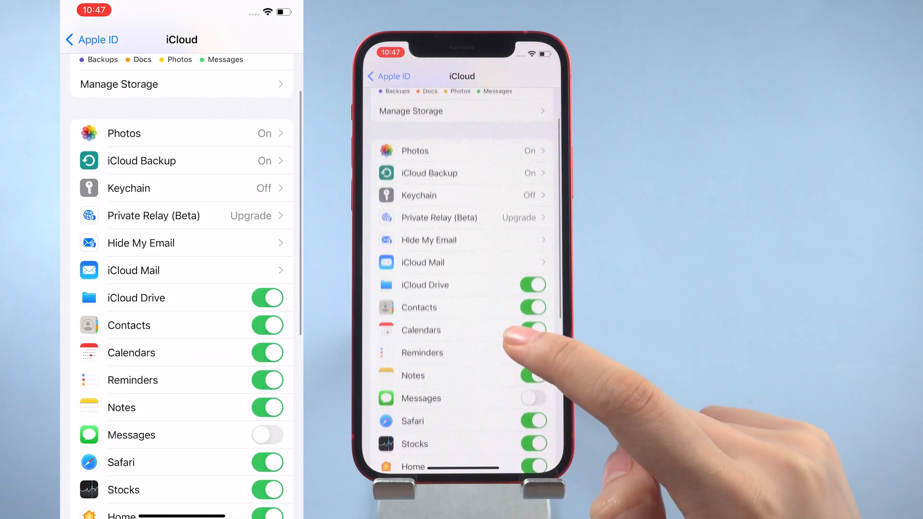
scroll("up", 3)
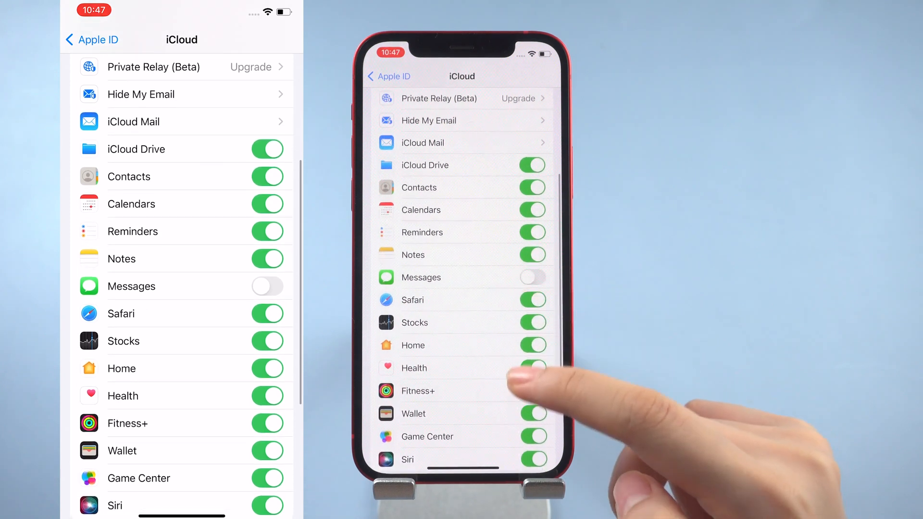
scroll("up", 3)
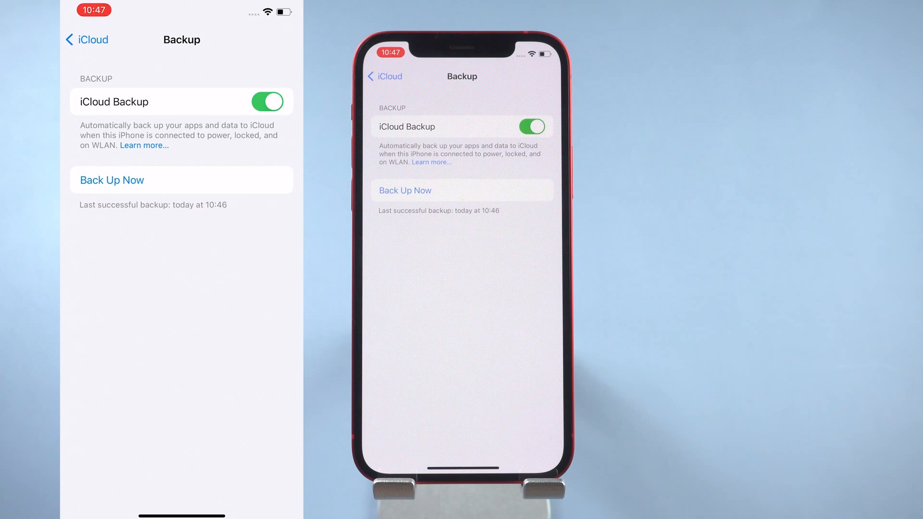
left_click(111, 180)
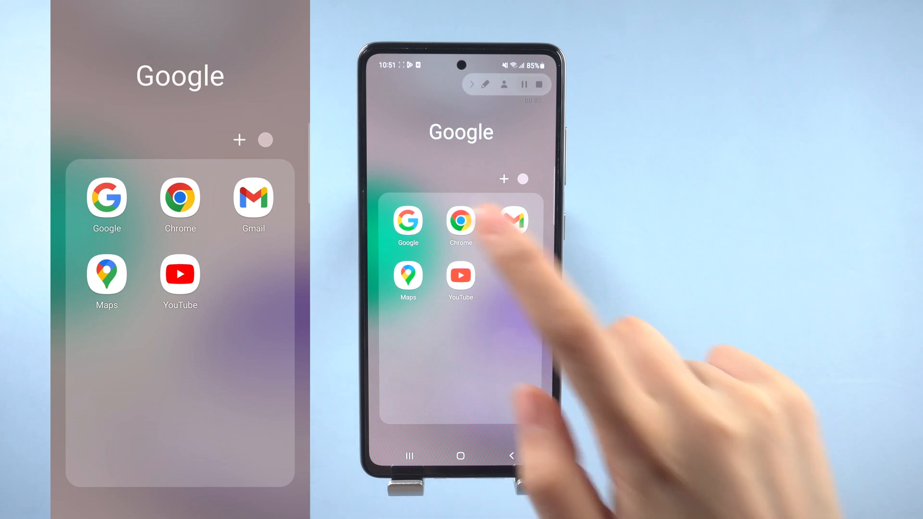
Launch Chrome on the Samsung phone and open iCloud Contacts at icloud.com
left_click(461, 221)
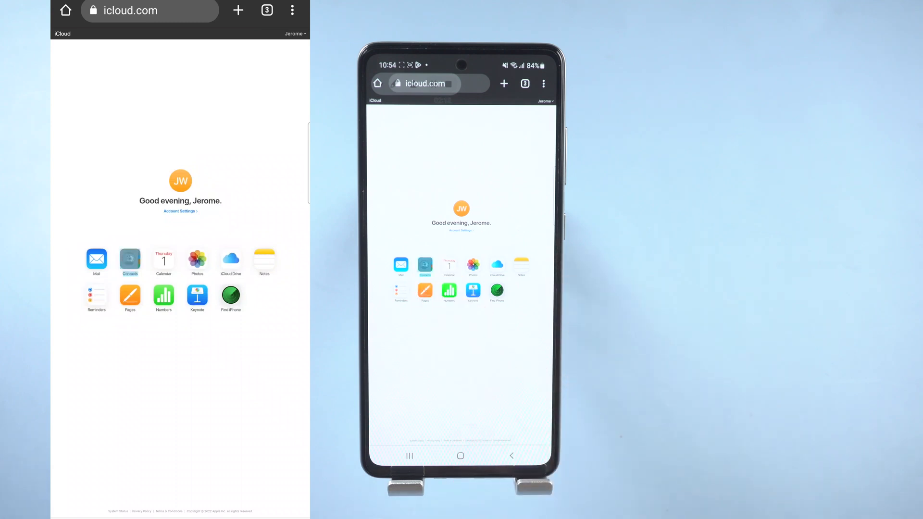
left_click(130, 258)
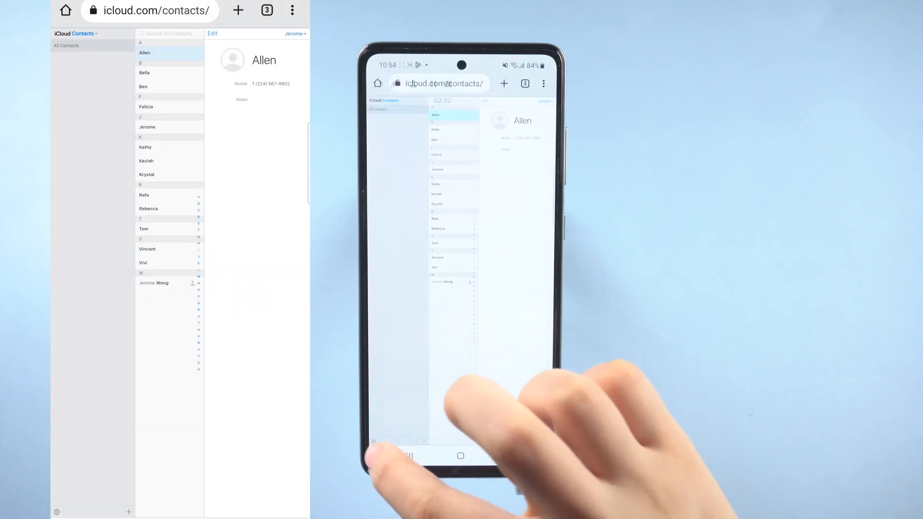
left_click(57, 512)
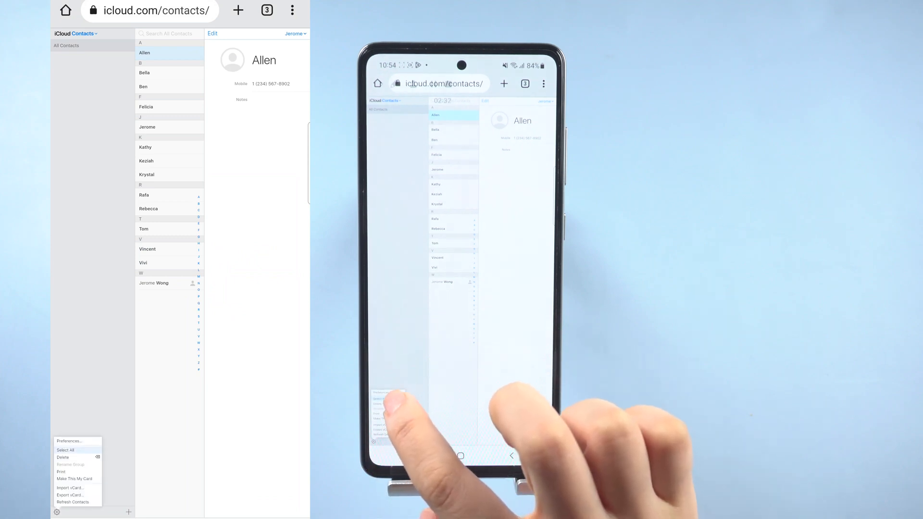
Select all 14 contacts, export them as a vCard and confirm the download
left_click(65, 450)
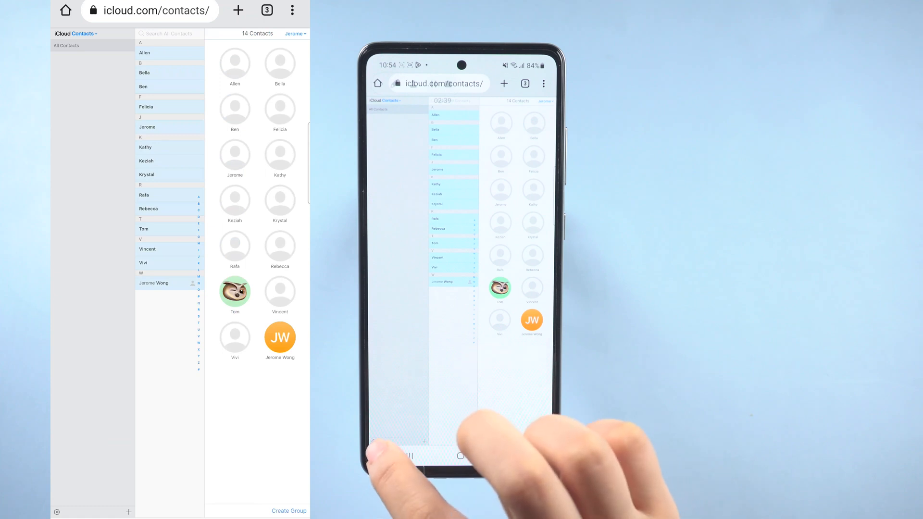
left_click(57, 512)
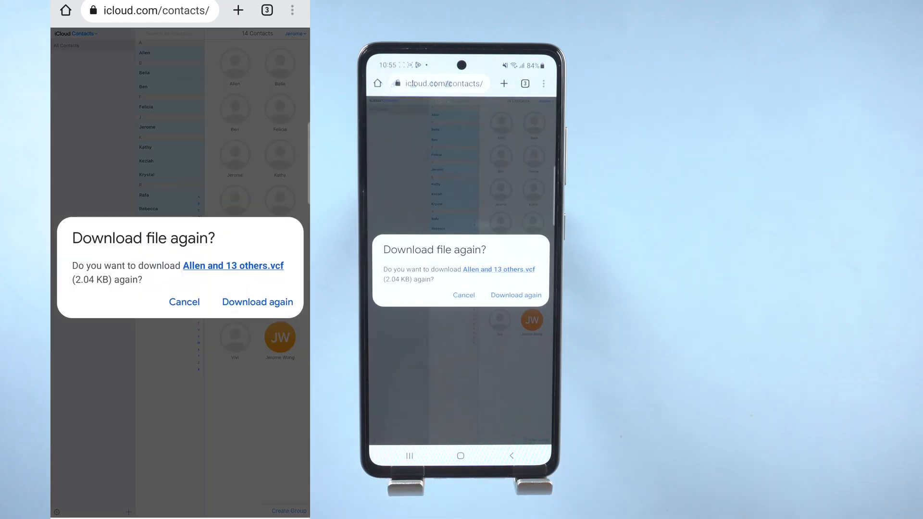
left_click(257, 302)
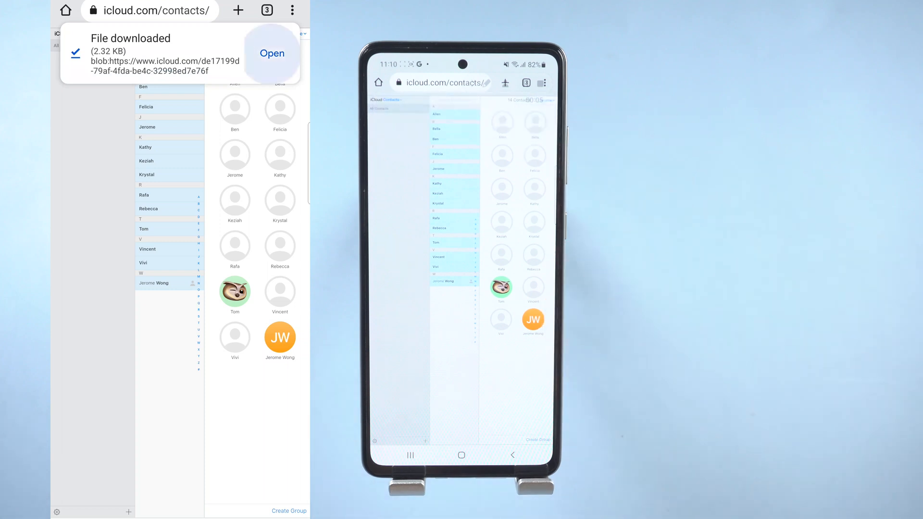
Open the downloaded vCard from the notification and review the contacts to import
left_click(272, 53)
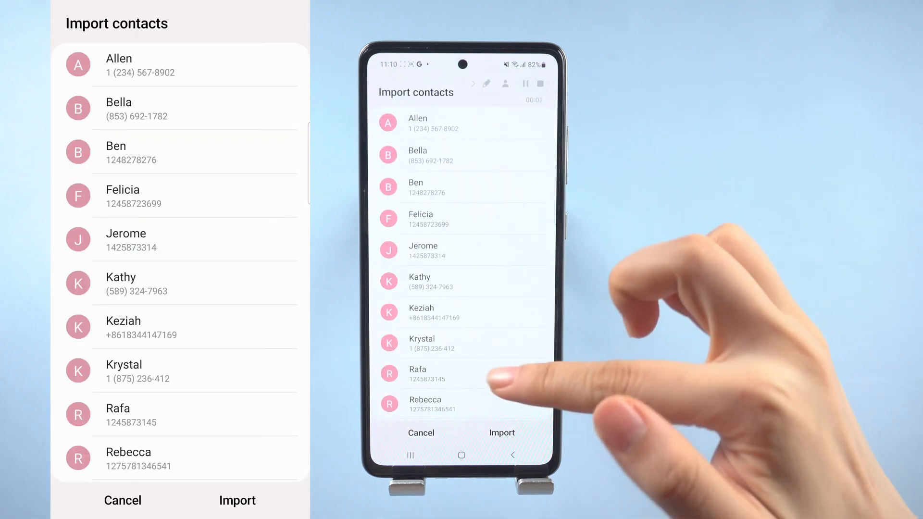
scroll("down", 3)
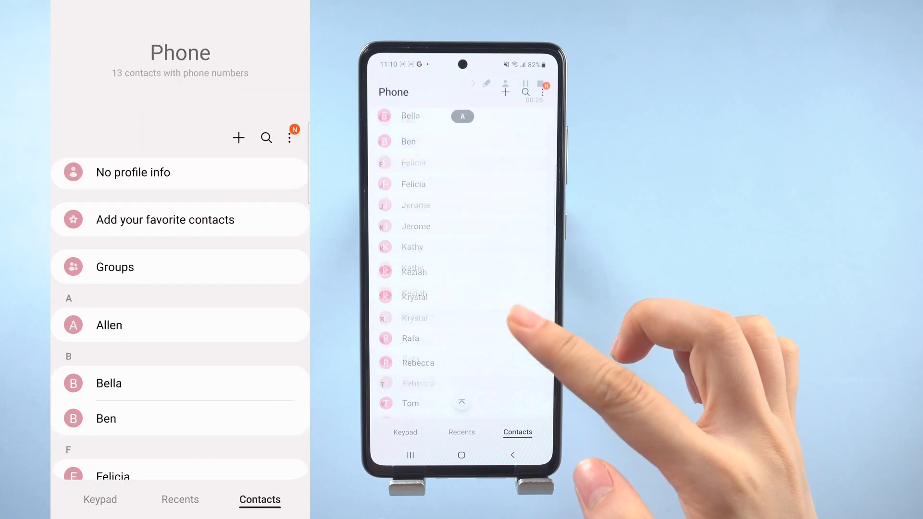
scroll("down", 3)
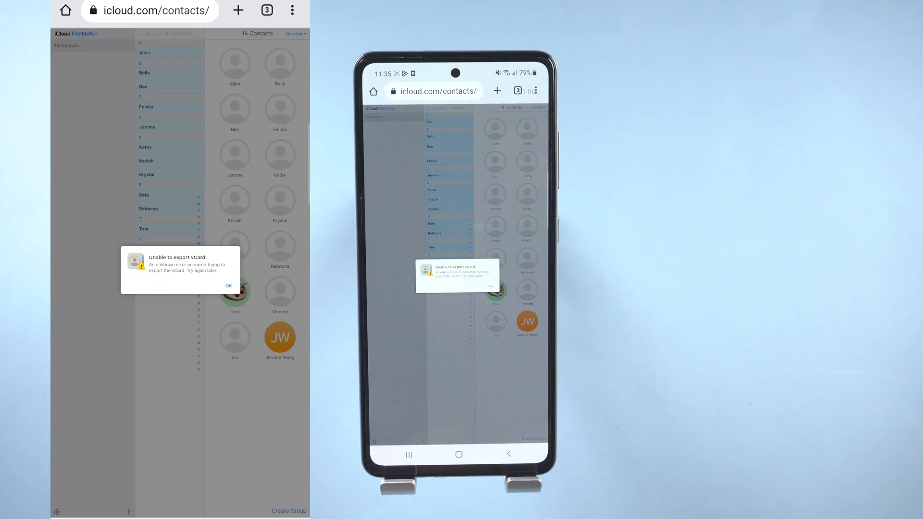
mouse_move(707, 412)
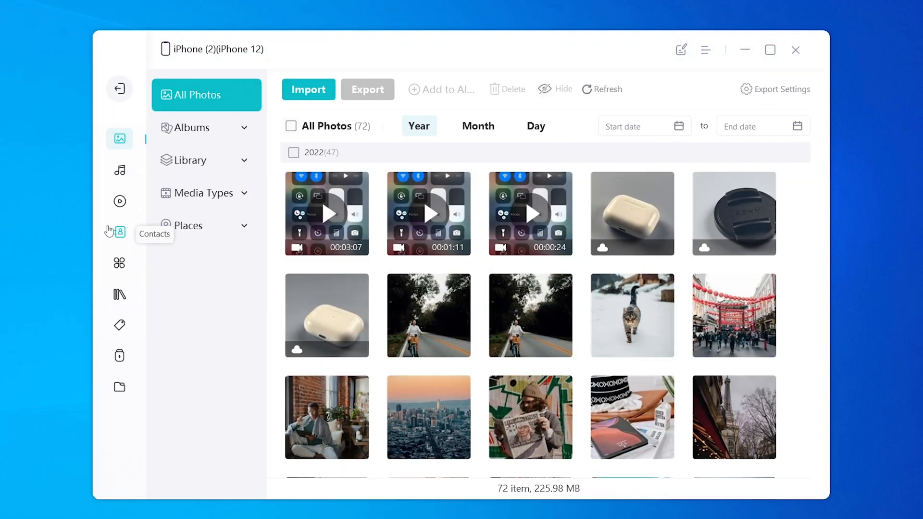
mouse_move(119, 172)
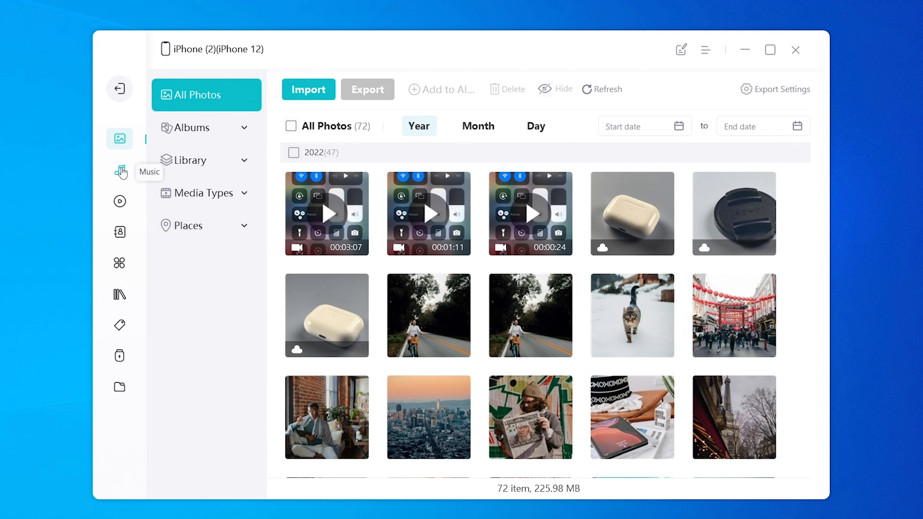
Switch from the iPhone's photo library to its empty Movies video collection
left_click(119, 201)
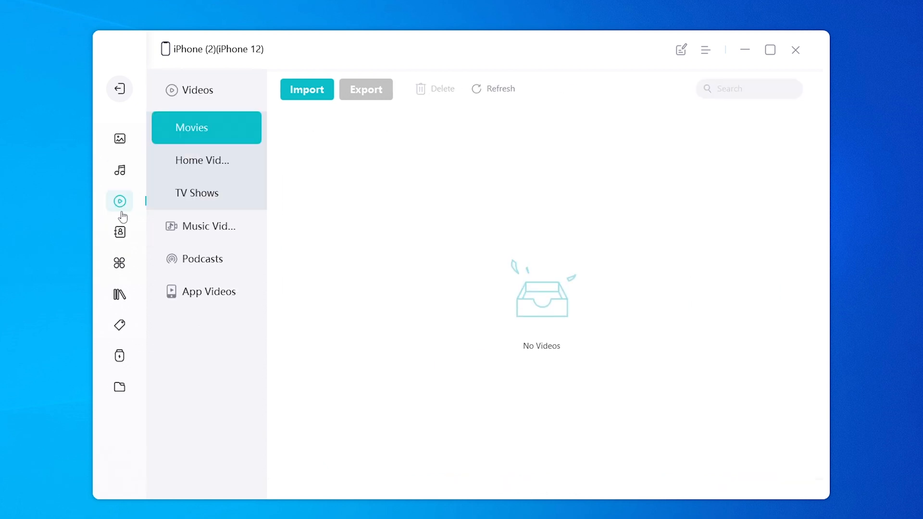
left_click(120, 232)
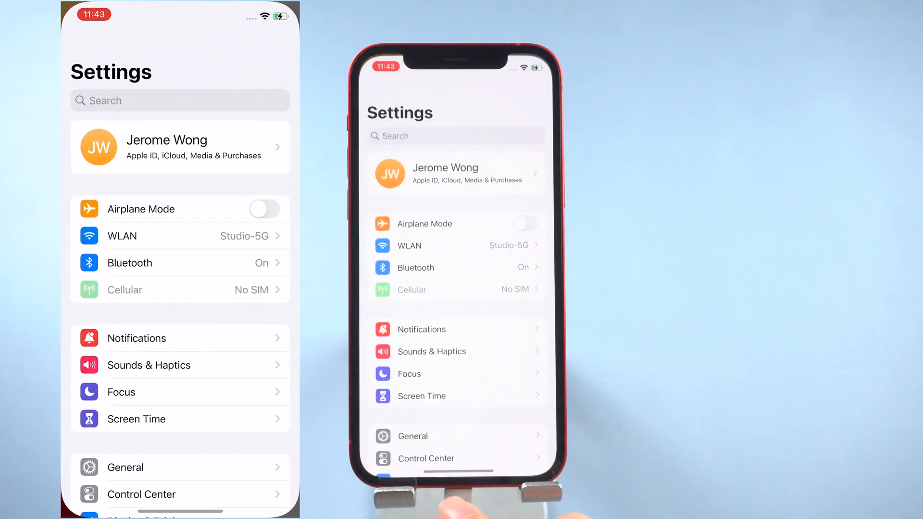
Open the Apple ID's iCloud settings listing the apps, including Contacts, that sync
left_click(180, 146)
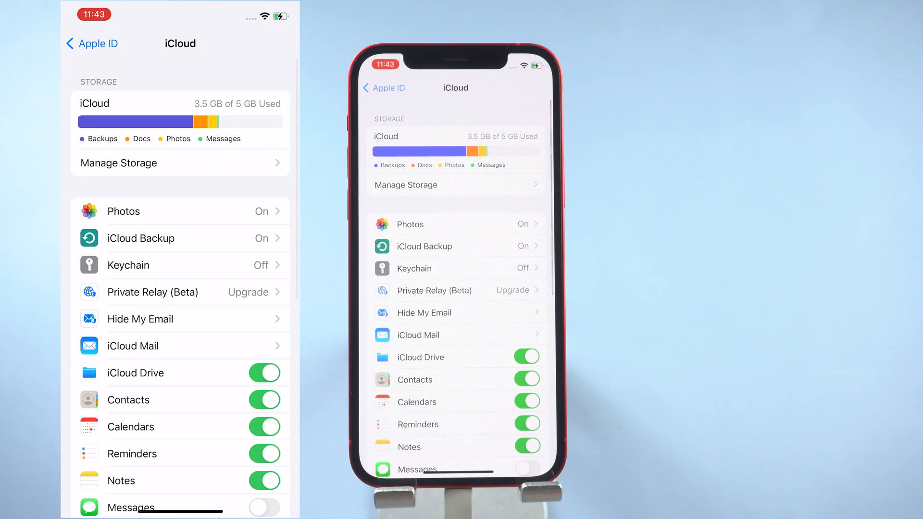
left_click(263, 400)
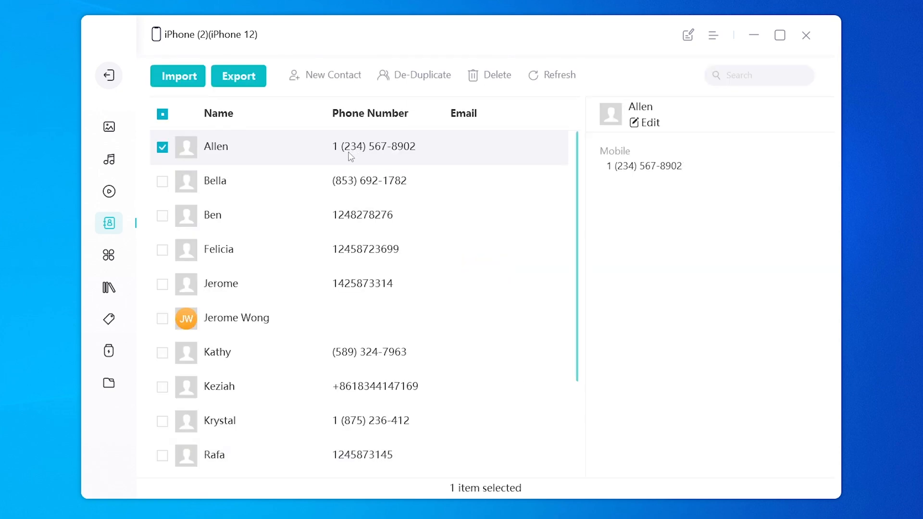
Select all 14 contacts and export them as a vCard file saved to the Desktop
left_click(163, 113)
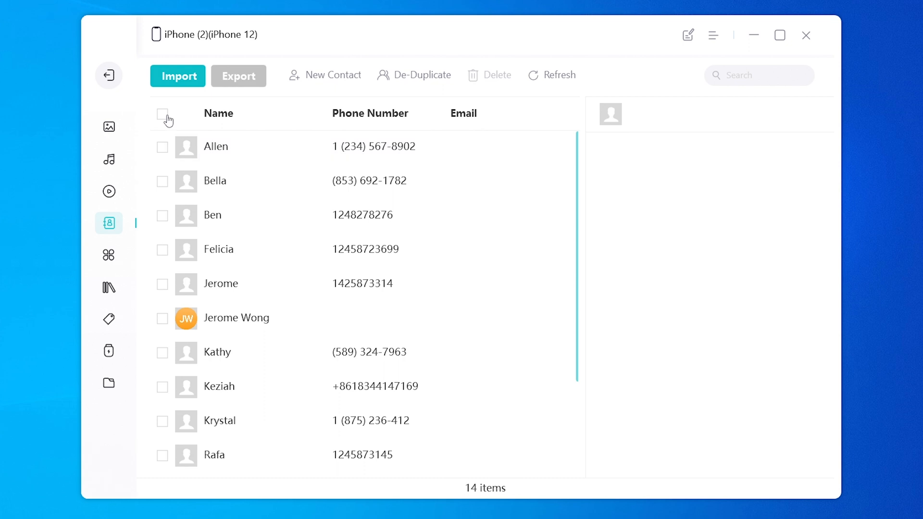
left_click(163, 114)
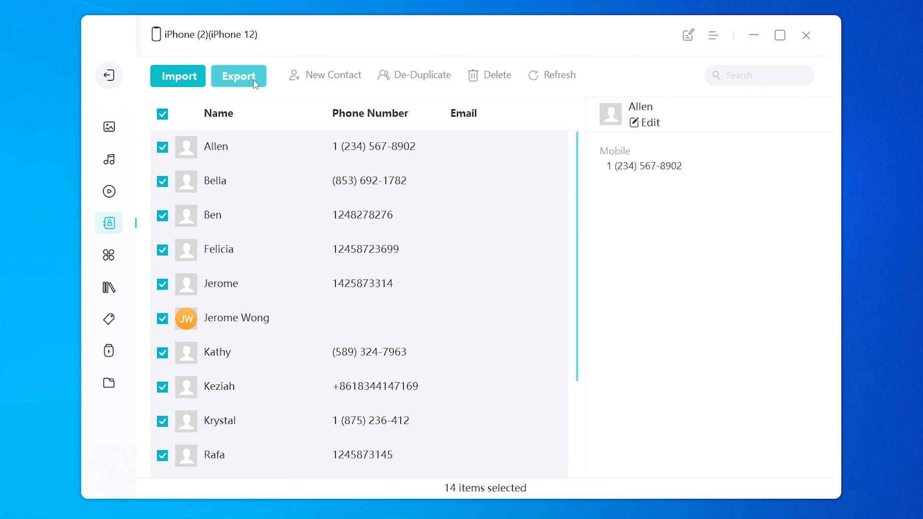
left_click(237, 75)
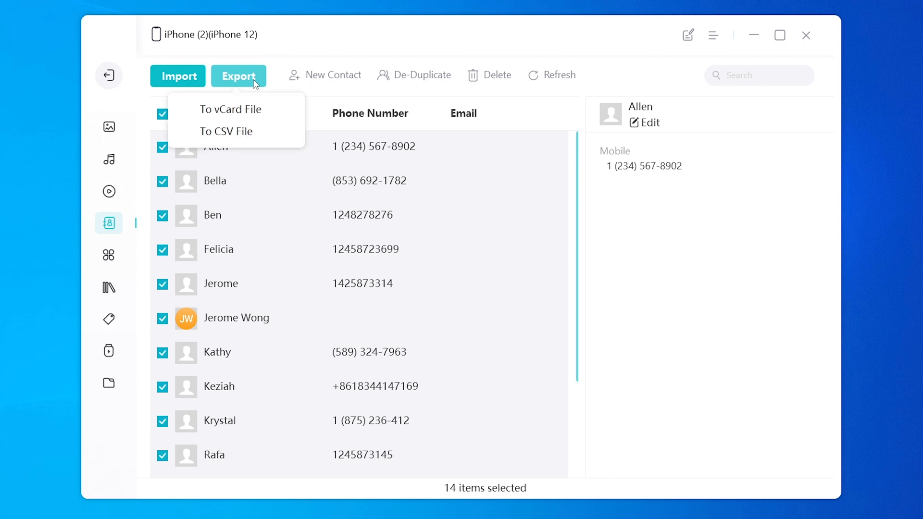
mouse_move(231, 110)
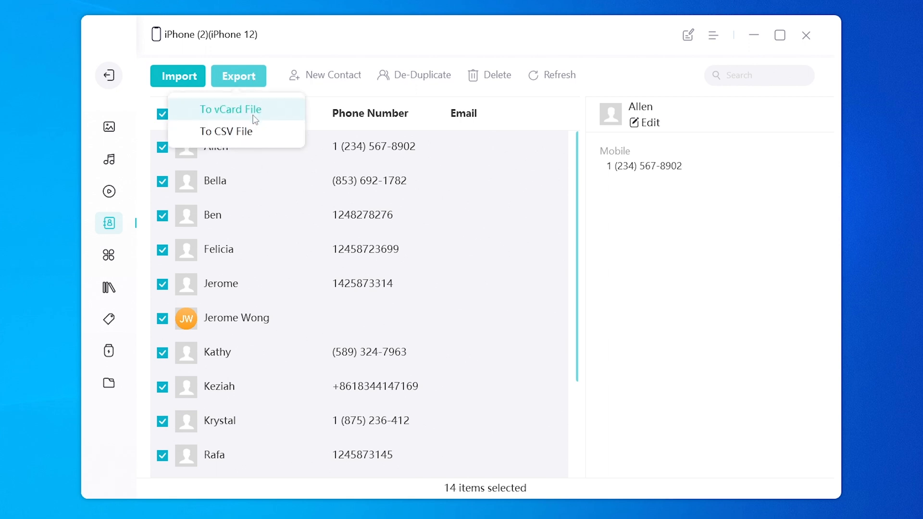
left_click(230, 109)
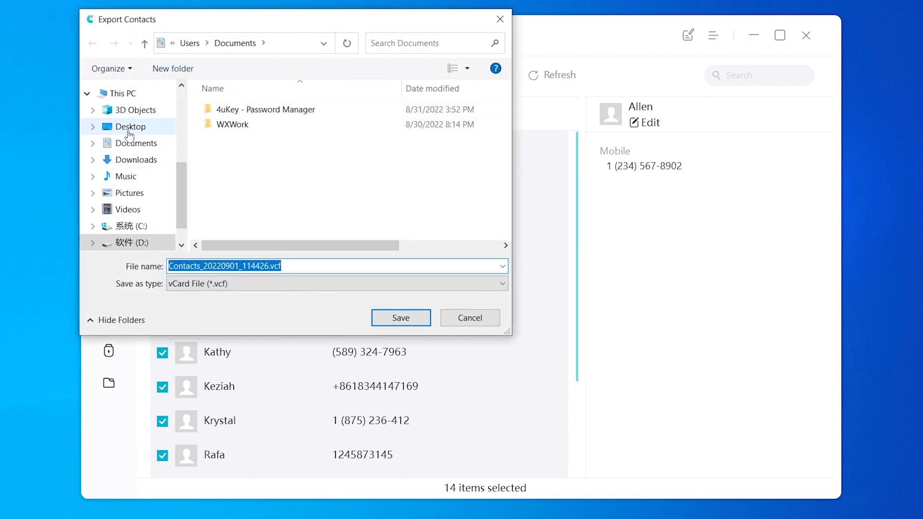
left_click(130, 127)
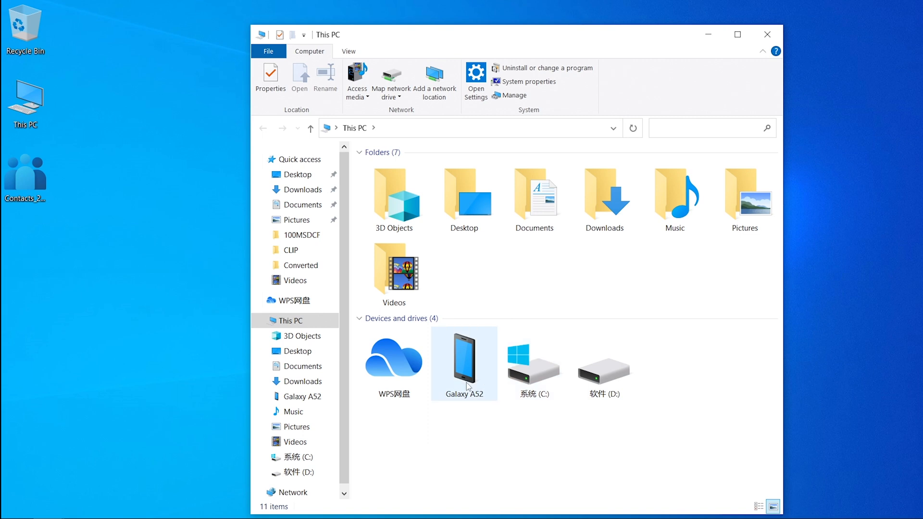
Open the Galaxy A52 in This PC and go into its Internal storage
double_click(464, 359)
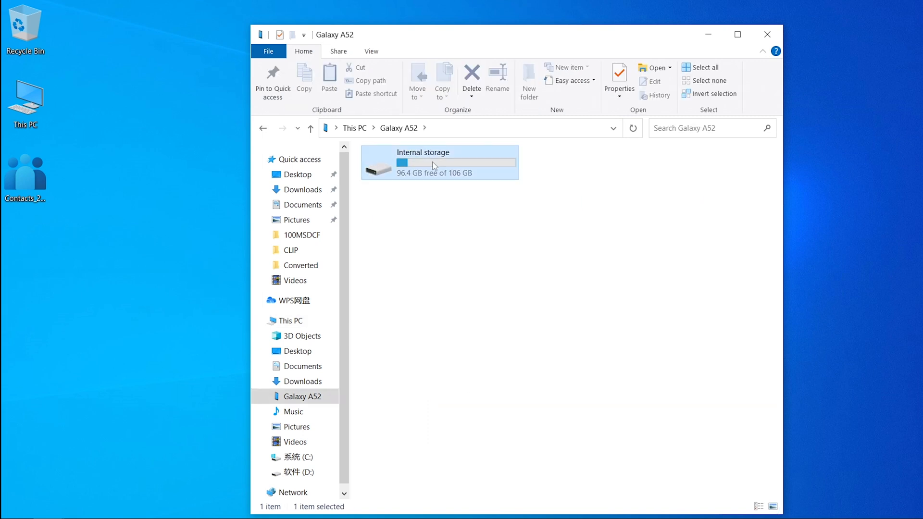
double_click(423, 162)
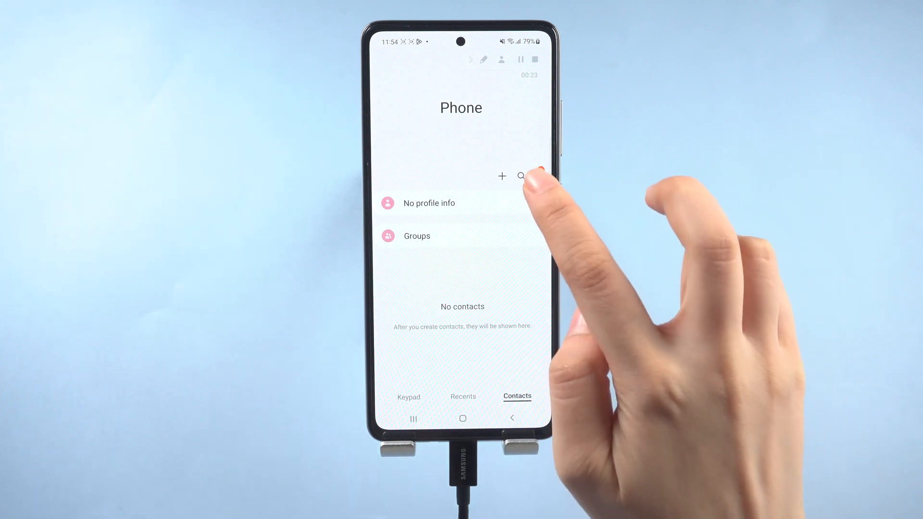
Start importing contacts from a file in phone storage via Manage contacts
left_click(520, 175)
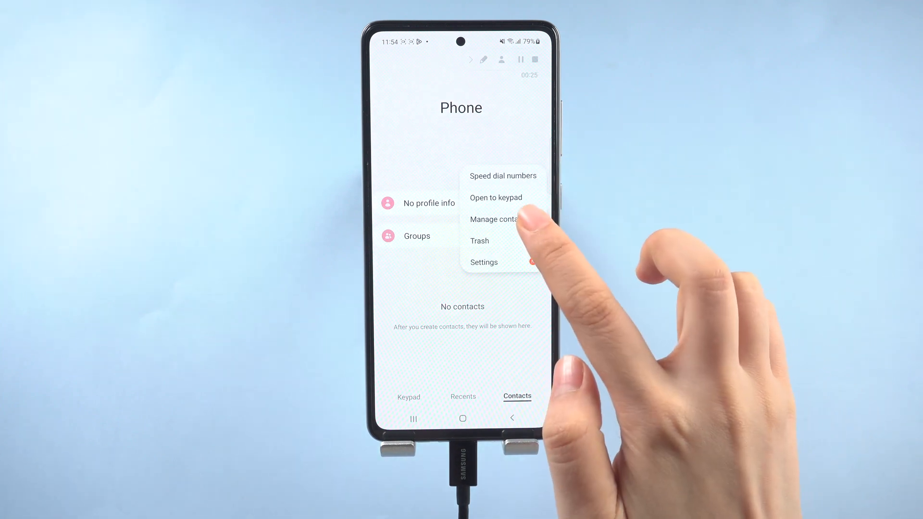
left_click(498, 219)
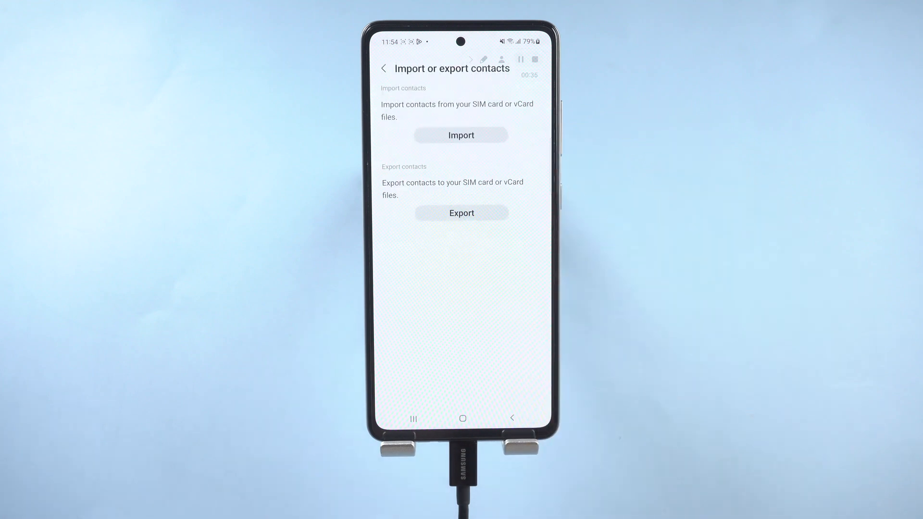
left_click(461, 134)
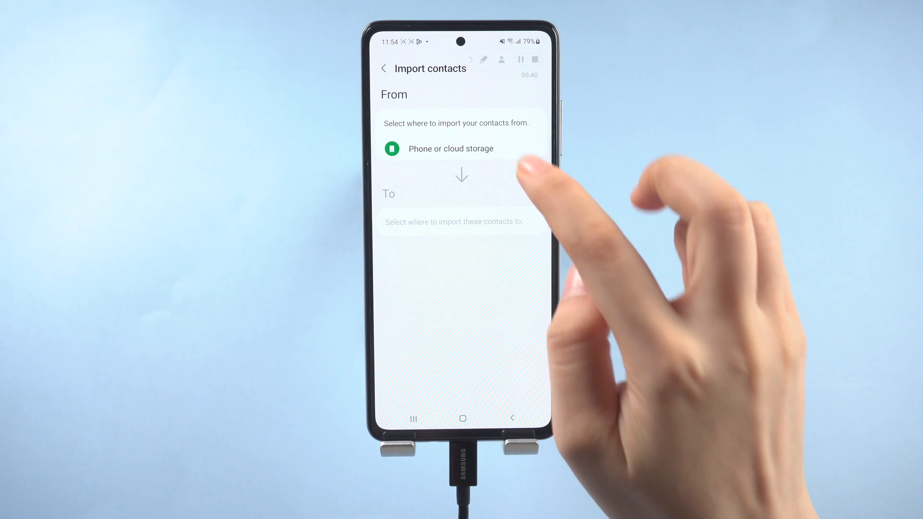
left_click(450, 148)
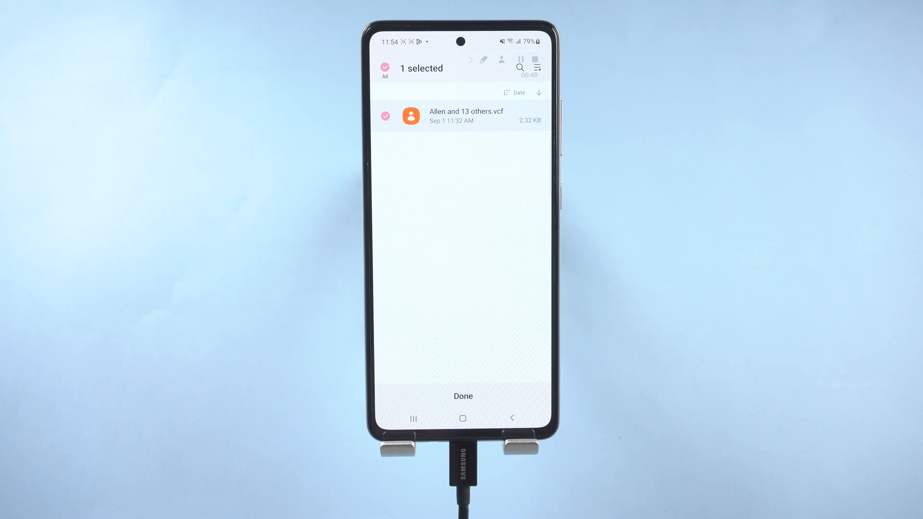
Import the chosen .vcf into the Phone account so Allen and 13 others fill the list
left_click(462, 395)
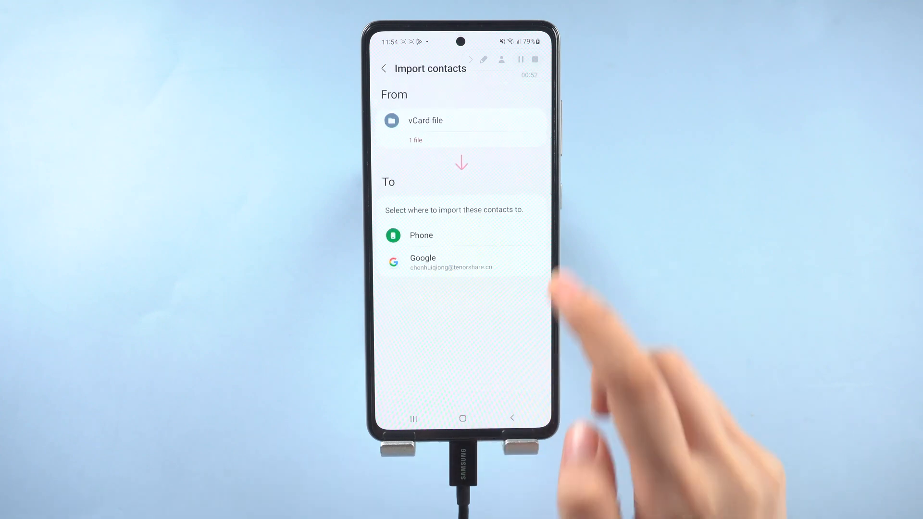
left_click(420, 234)
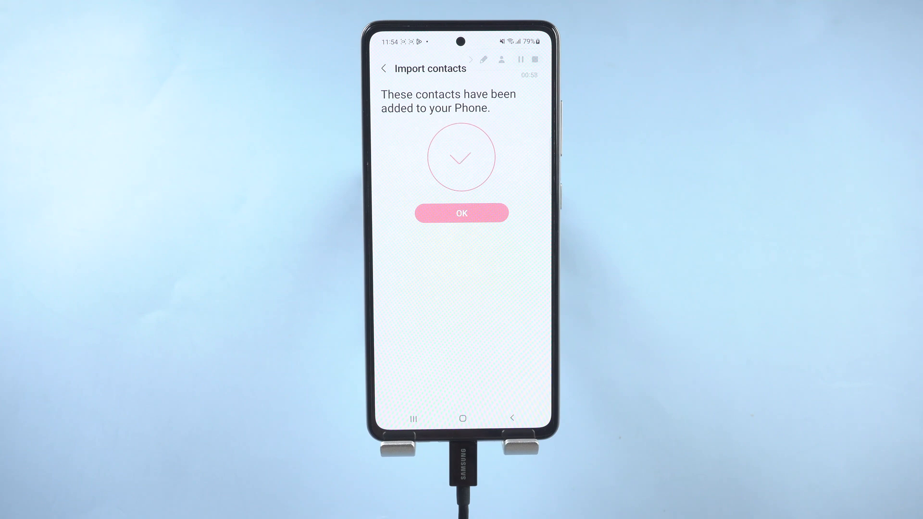
left_click(461, 213)
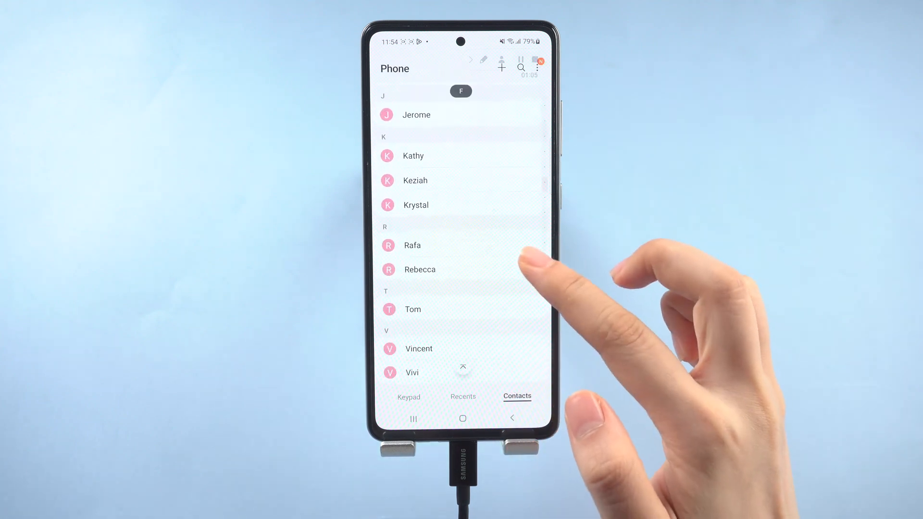
scroll("down", 3)
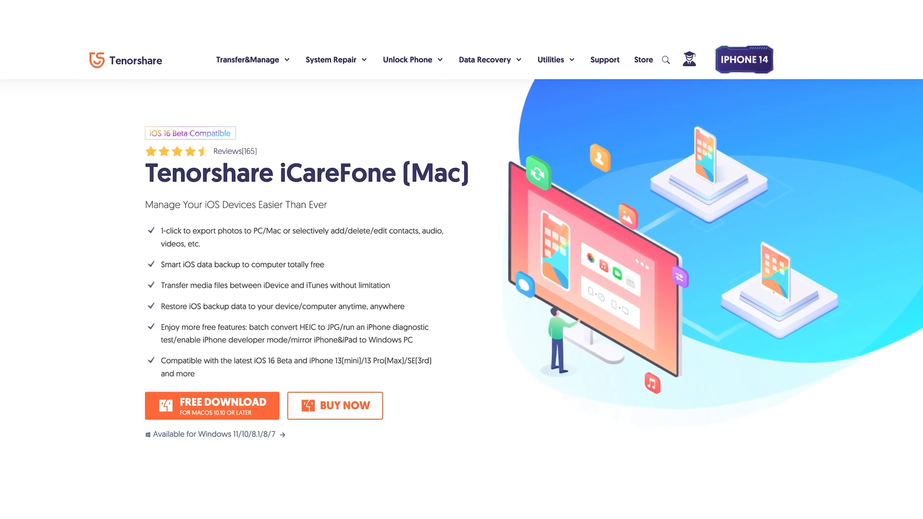
Open the iCareFone (Mac) purchase page via BUY NOW to view license prices
scroll("down", 3)
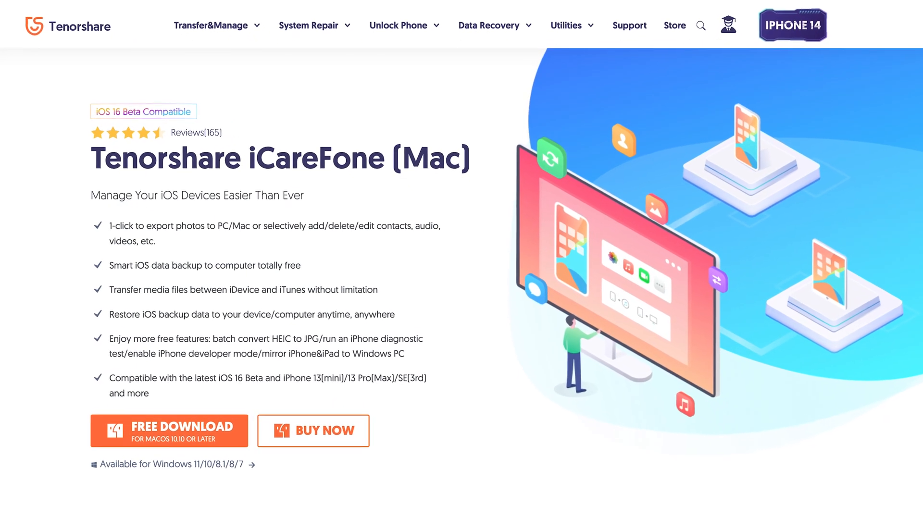
left_click(313, 431)
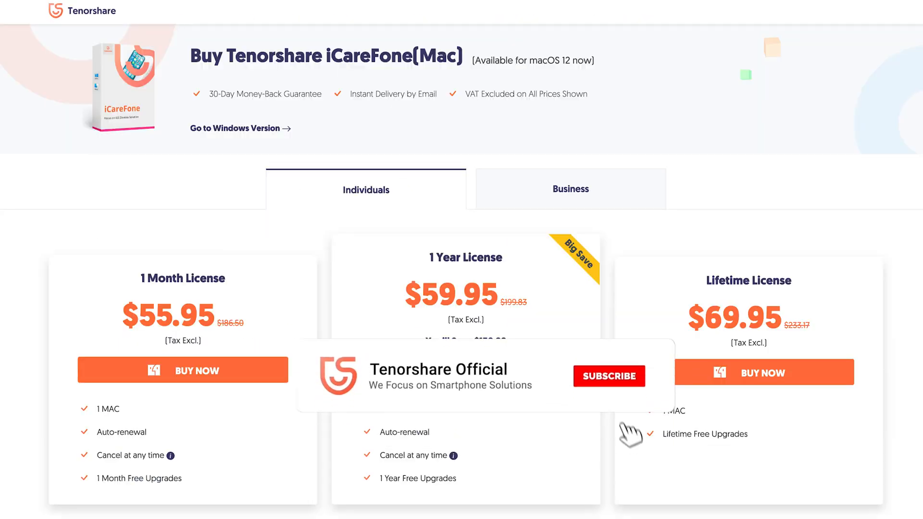
left_click(609, 375)
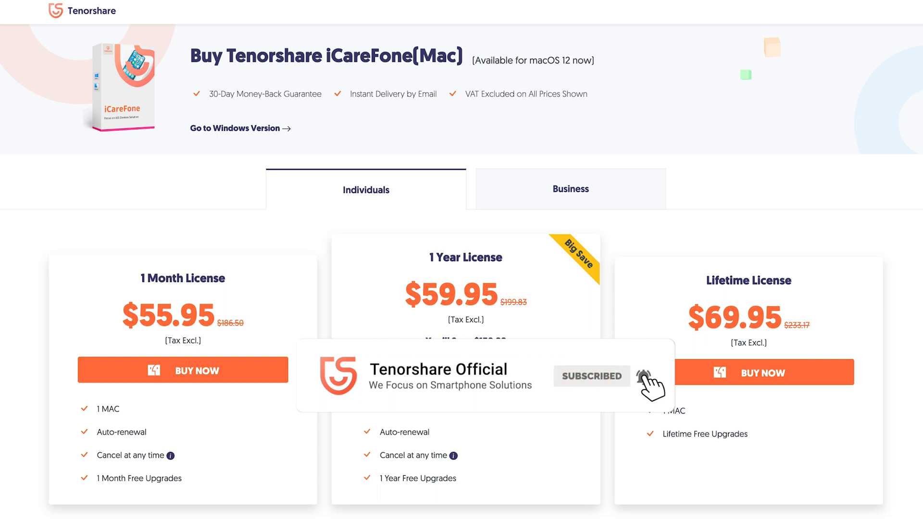